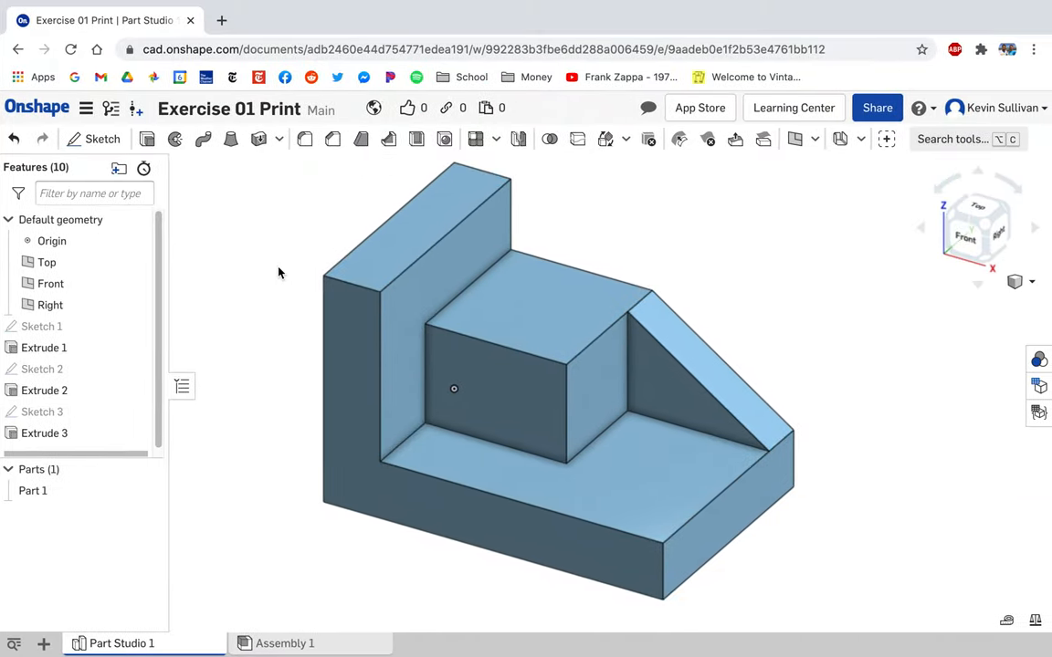
{"action": "mouse_move", "coordinate": [305, 139]}
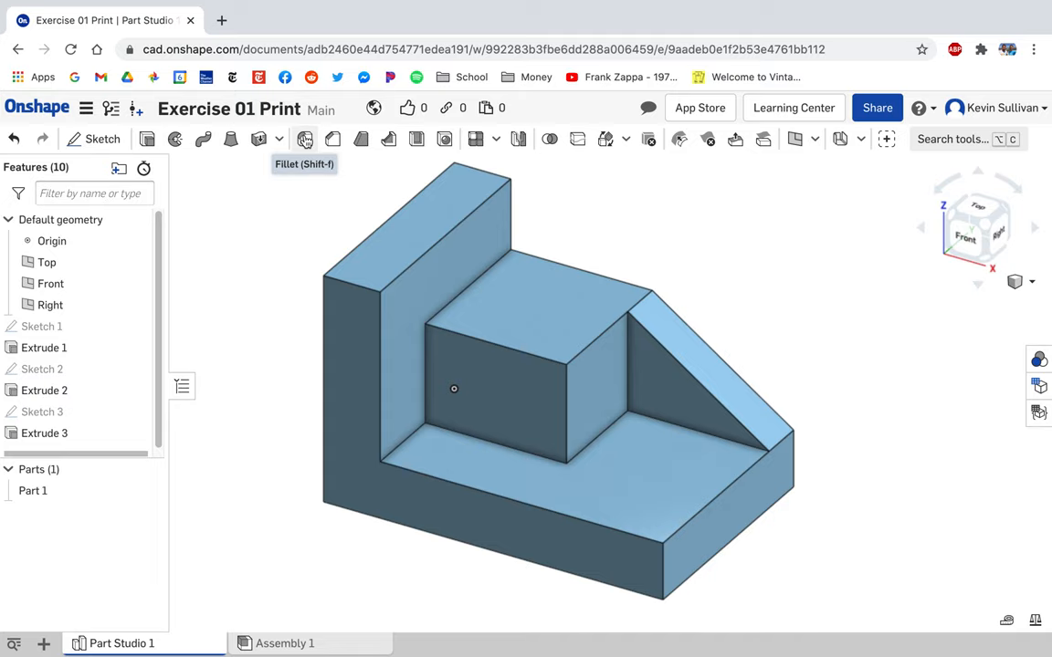
Step: Select the back wall's top corner edge to round, previewed at 0.2 in radius
{"action": "left_click", "coordinate": [303, 139]}
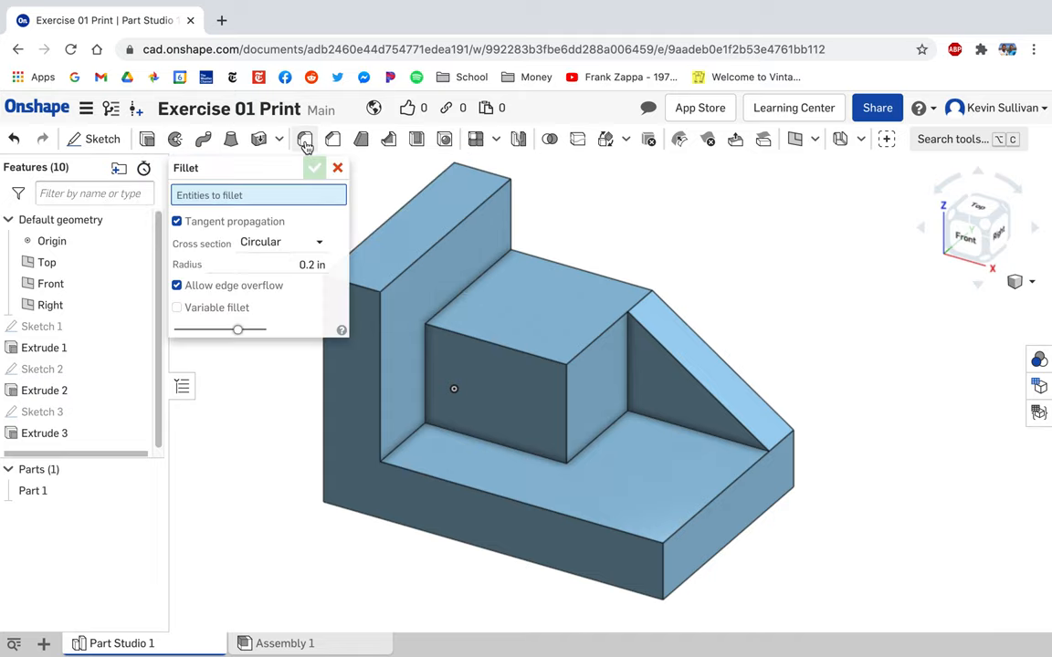
{"action": "left_click", "coordinate": [365, 290]}
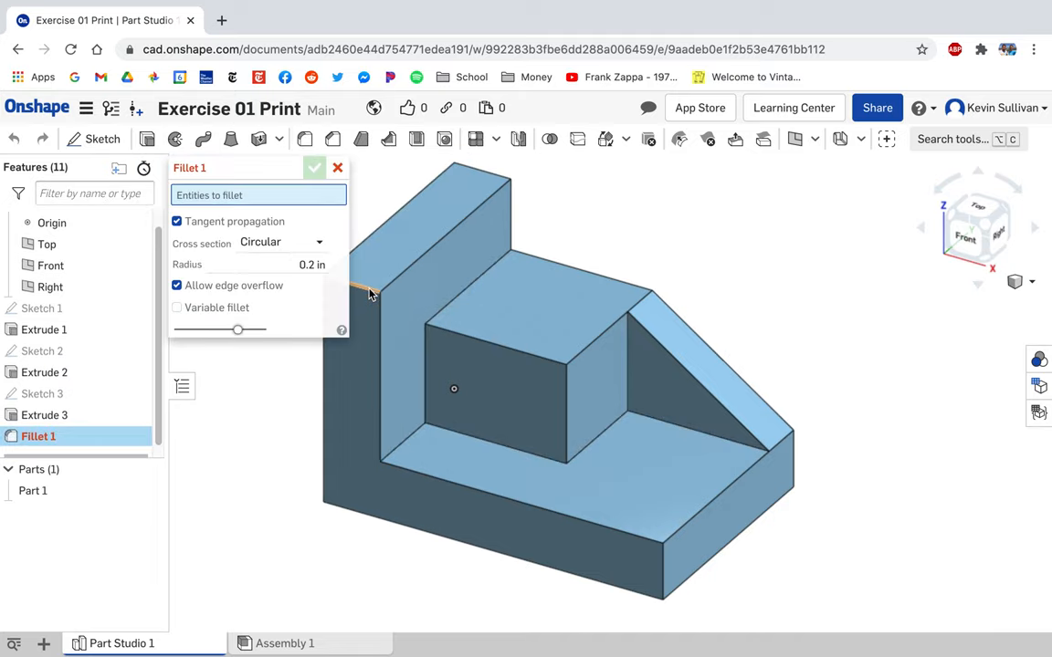
{"action": "left_click", "coordinate": [368, 292]}
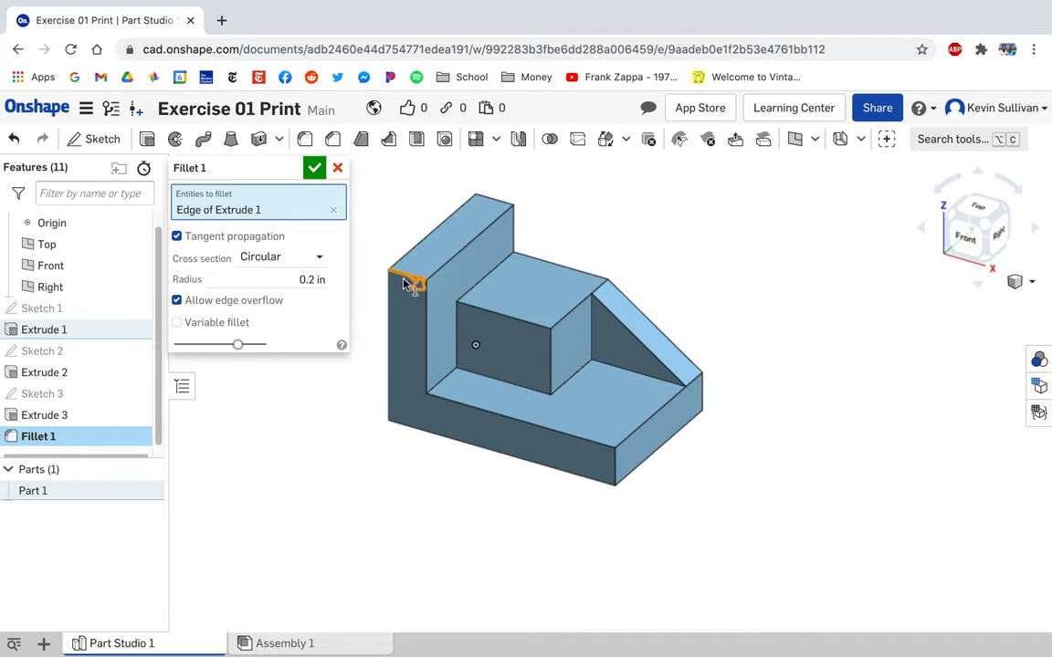
{"action": "scroll", "scroll_direction": "up", "scroll_amount": 3}
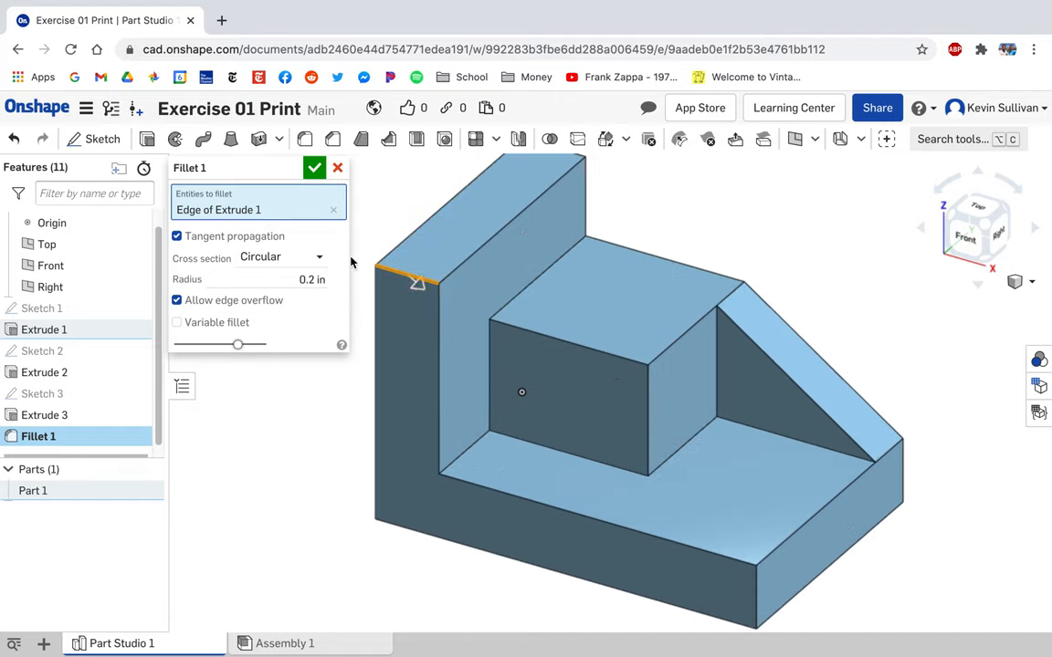
Step: Set the fillet radius to 32 in and confirm the rounded top
{"action": "left_click", "coordinate": [310, 279]}
{"action": "type", "text": "32"}
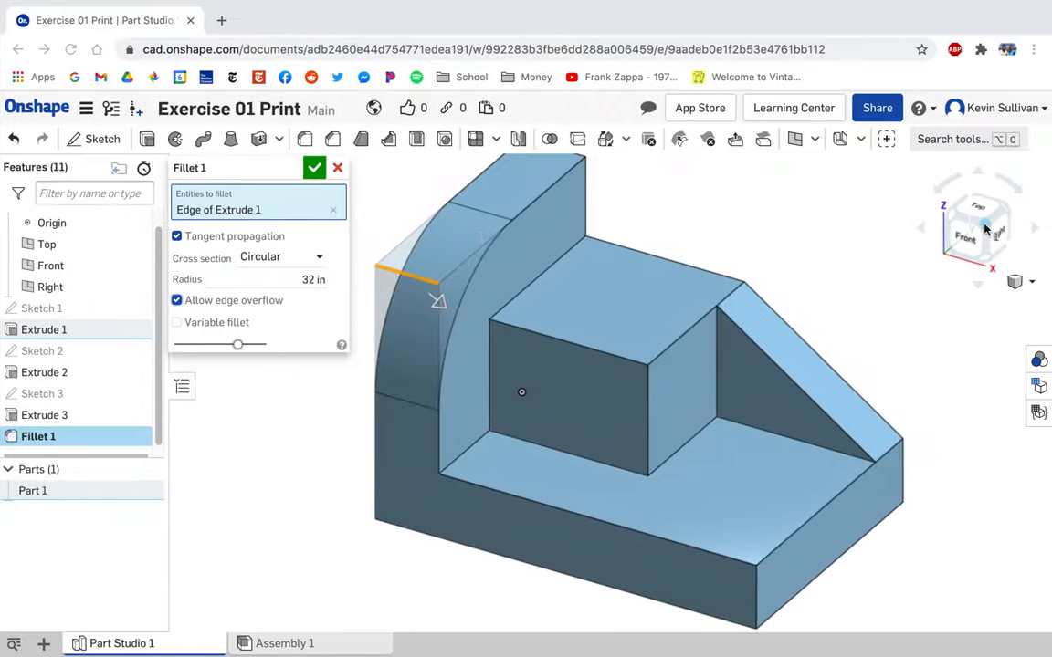
{"action": "left_click", "coordinate": [314, 168]}
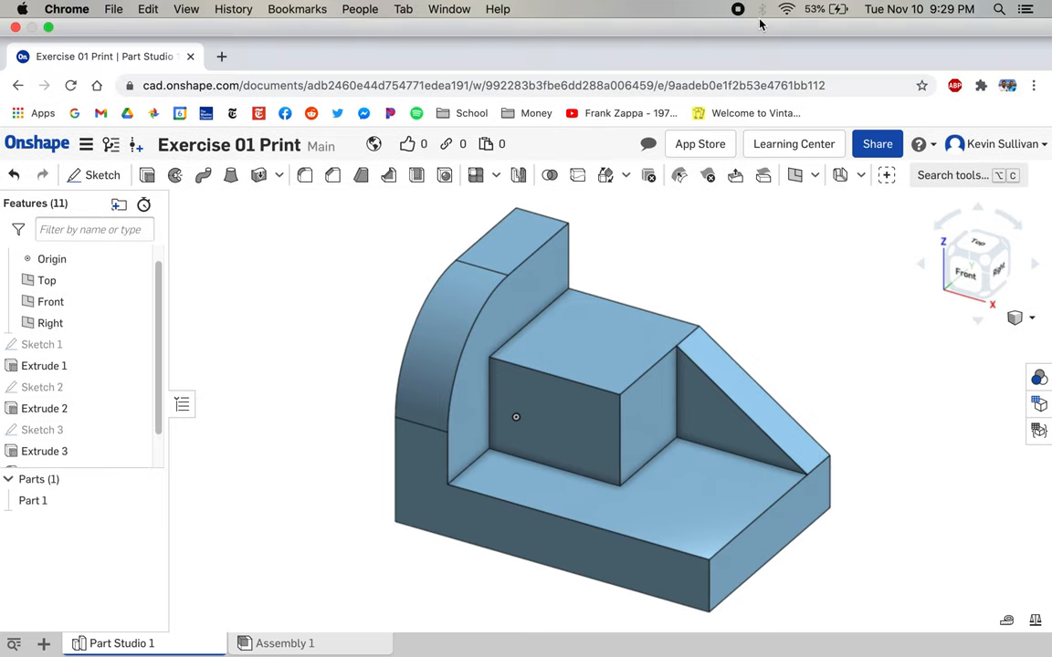
{"action": "mouse_move", "coordinate": [741, 12]}
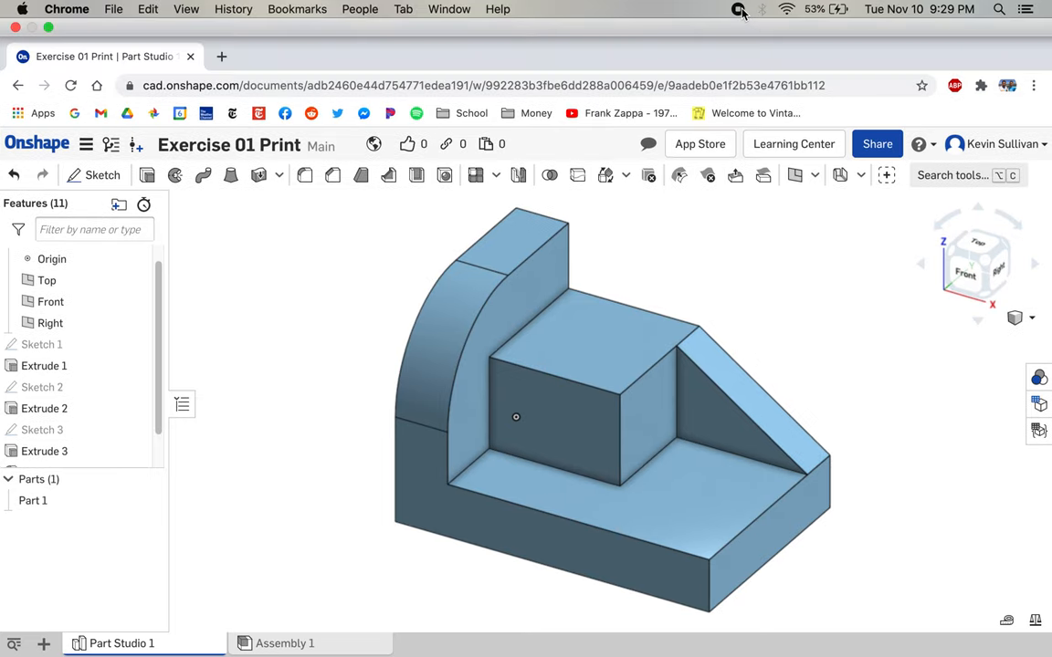